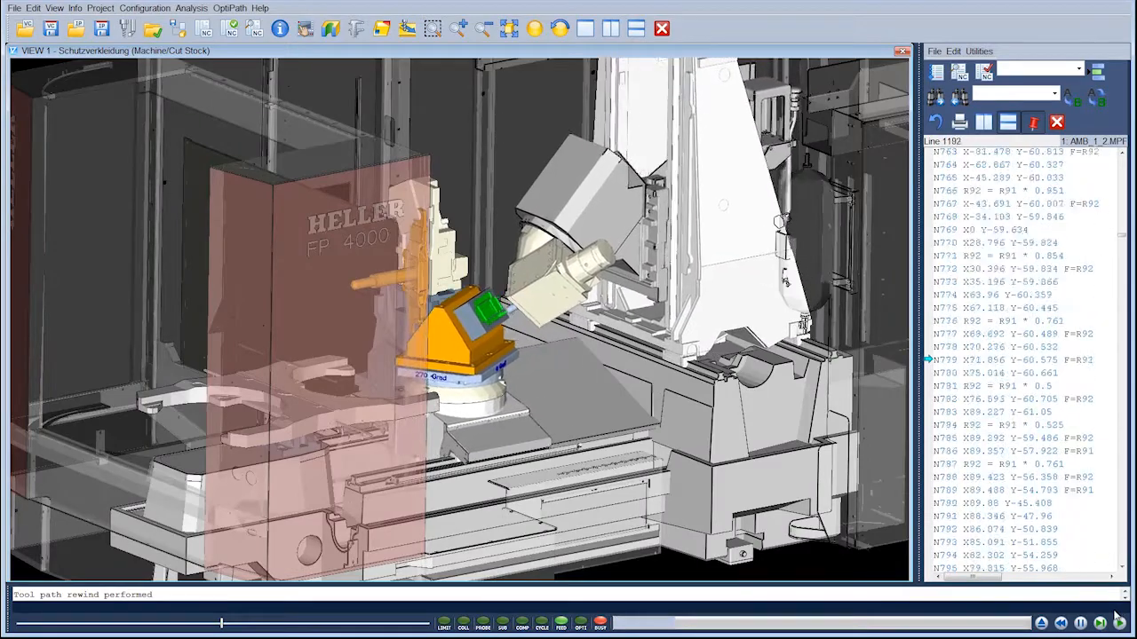
Run the Heller FP 4000 simulation so the NC listing advances with the 3D view.
{"action": "left_click", "coordinate": [1099, 623]}
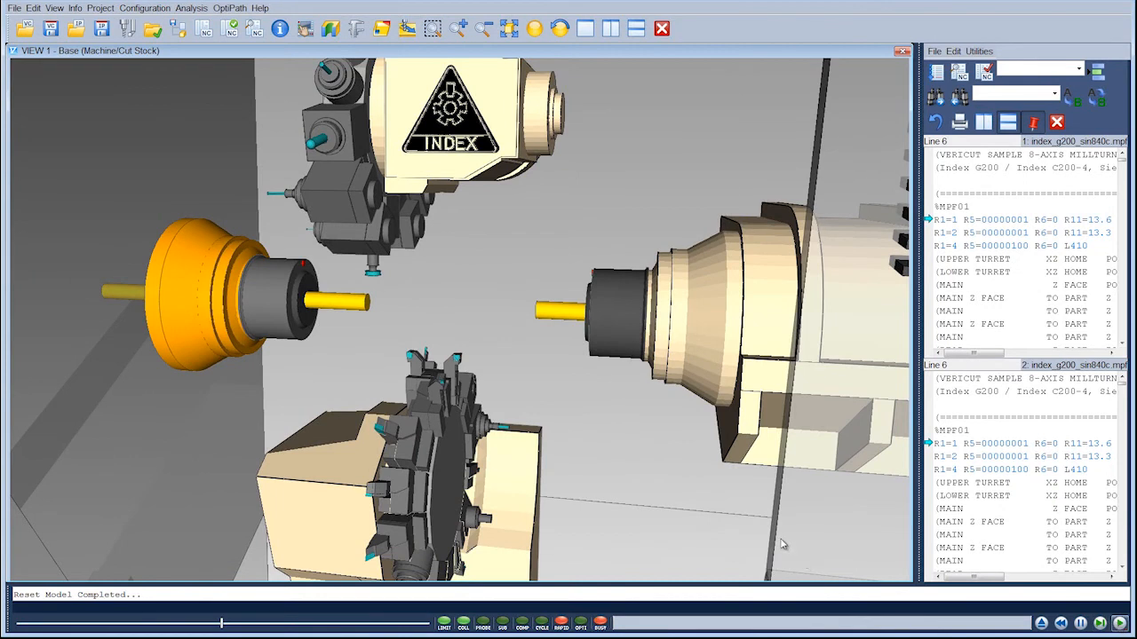
Run the curved yellow part simulation on the 5-axis machine from the rewound toolpath.
{"action": "left_click", "coordinate": [1061, 623]}
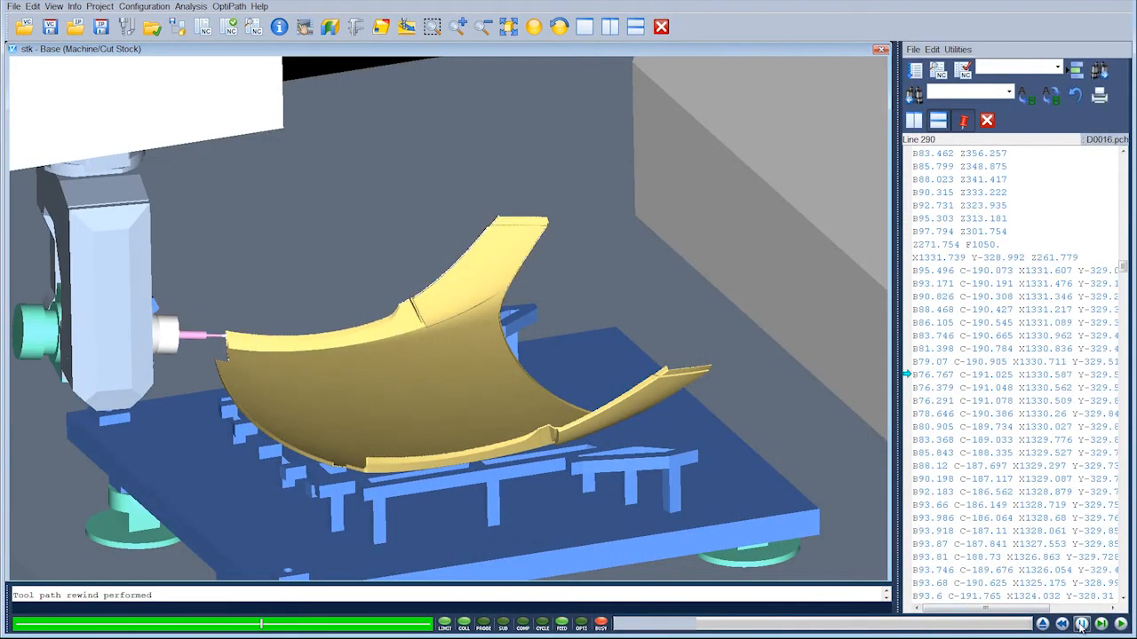